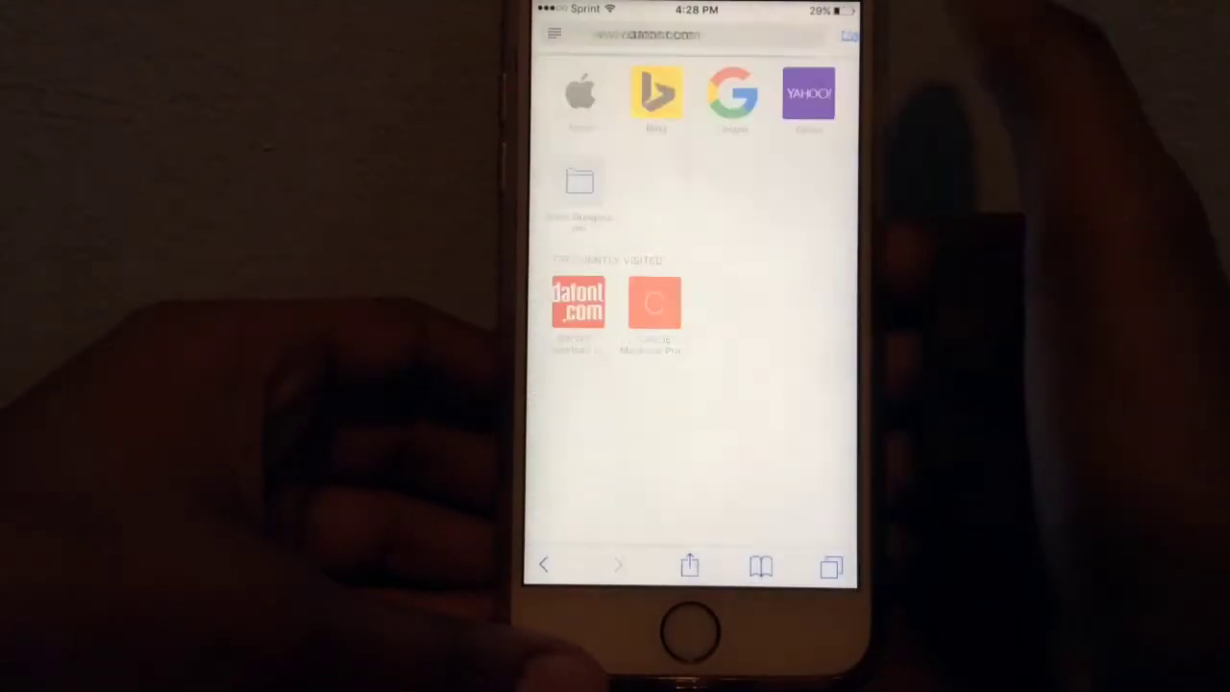
# Step: Open dafont.com from Frequently Visited and download the Keep Calm font
pyautogui.click(578, 303)
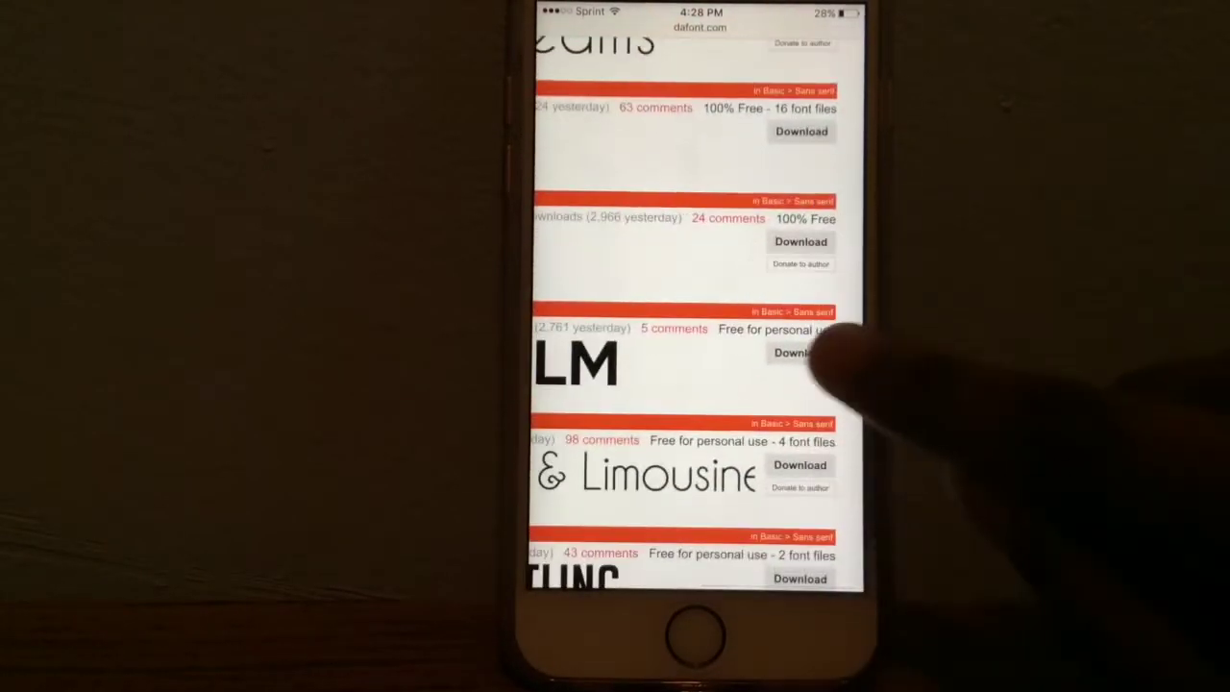
pyautogui.click(799, 352)
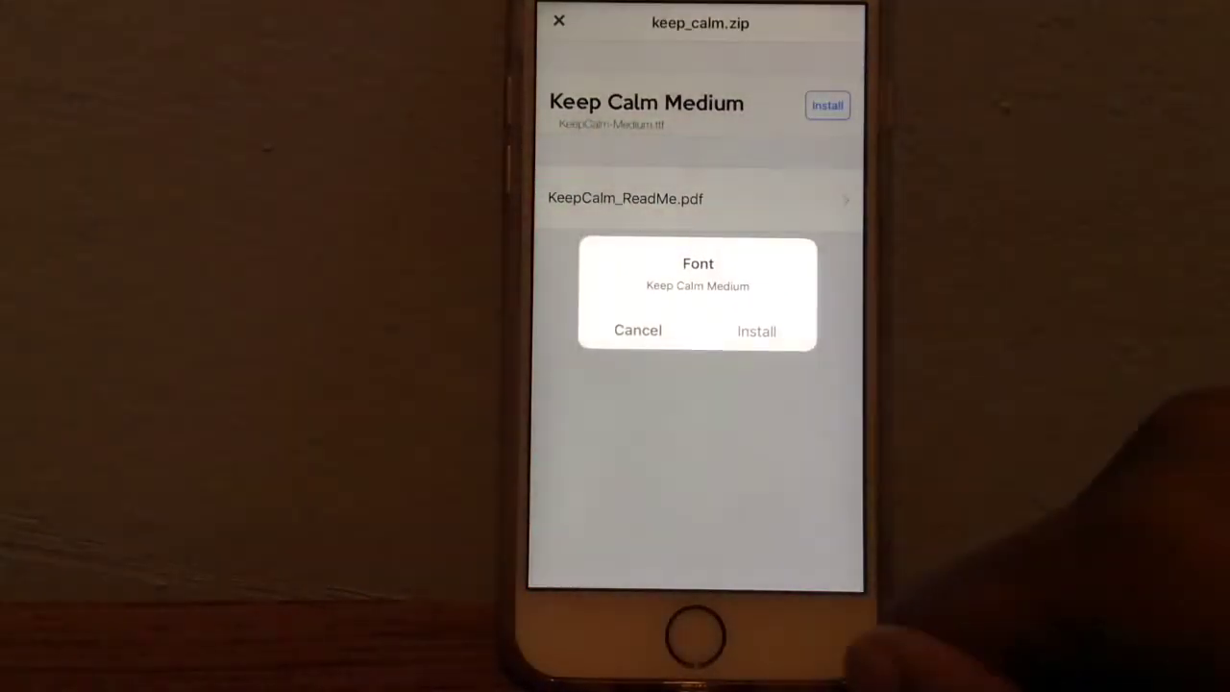
# Step: Confirm installing Keep Calm Medium from keep_calm.zip in Fonto
pyautogui.click(756, 331)
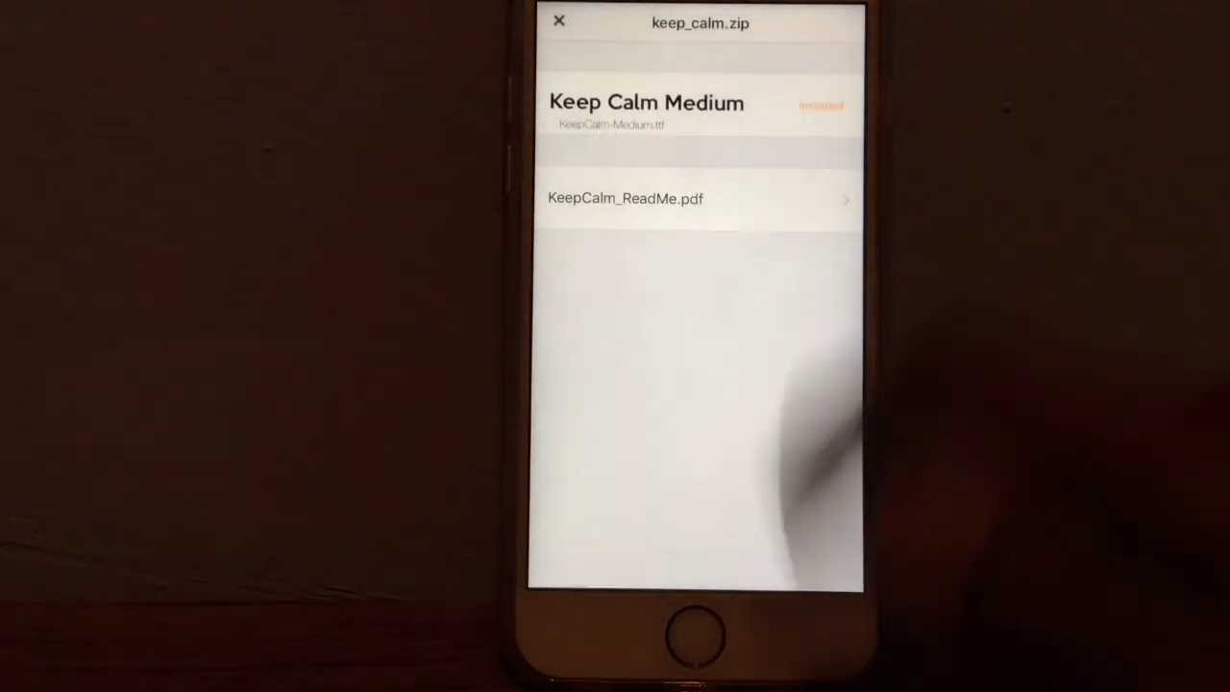